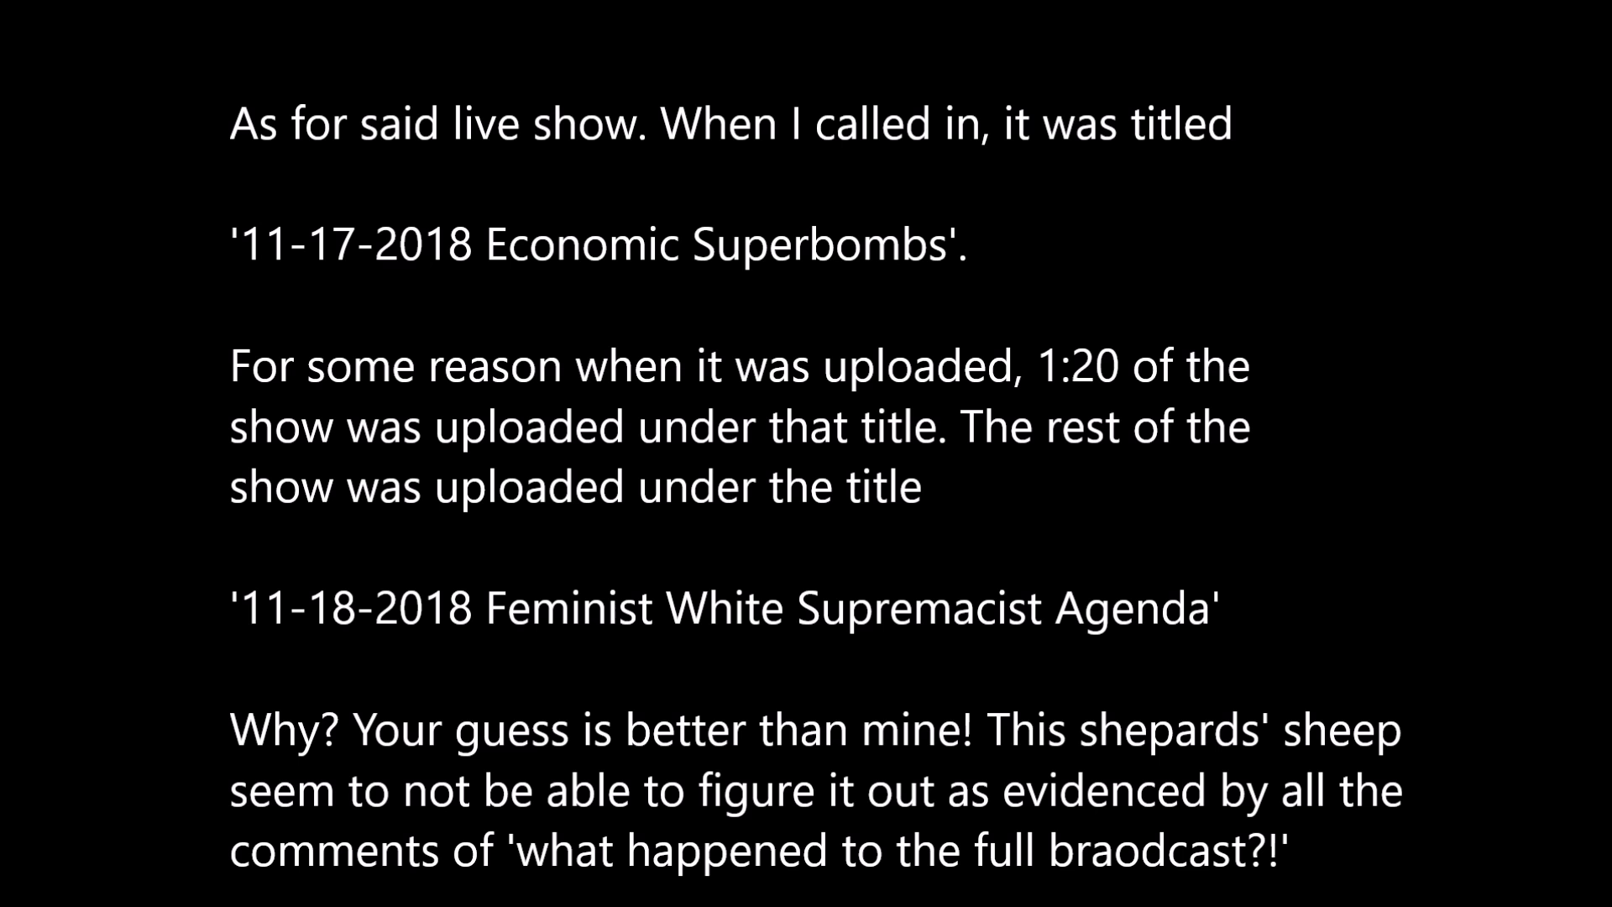
{"action": "scroll", "scroll_direction": "down", "scroll_amount": 3}
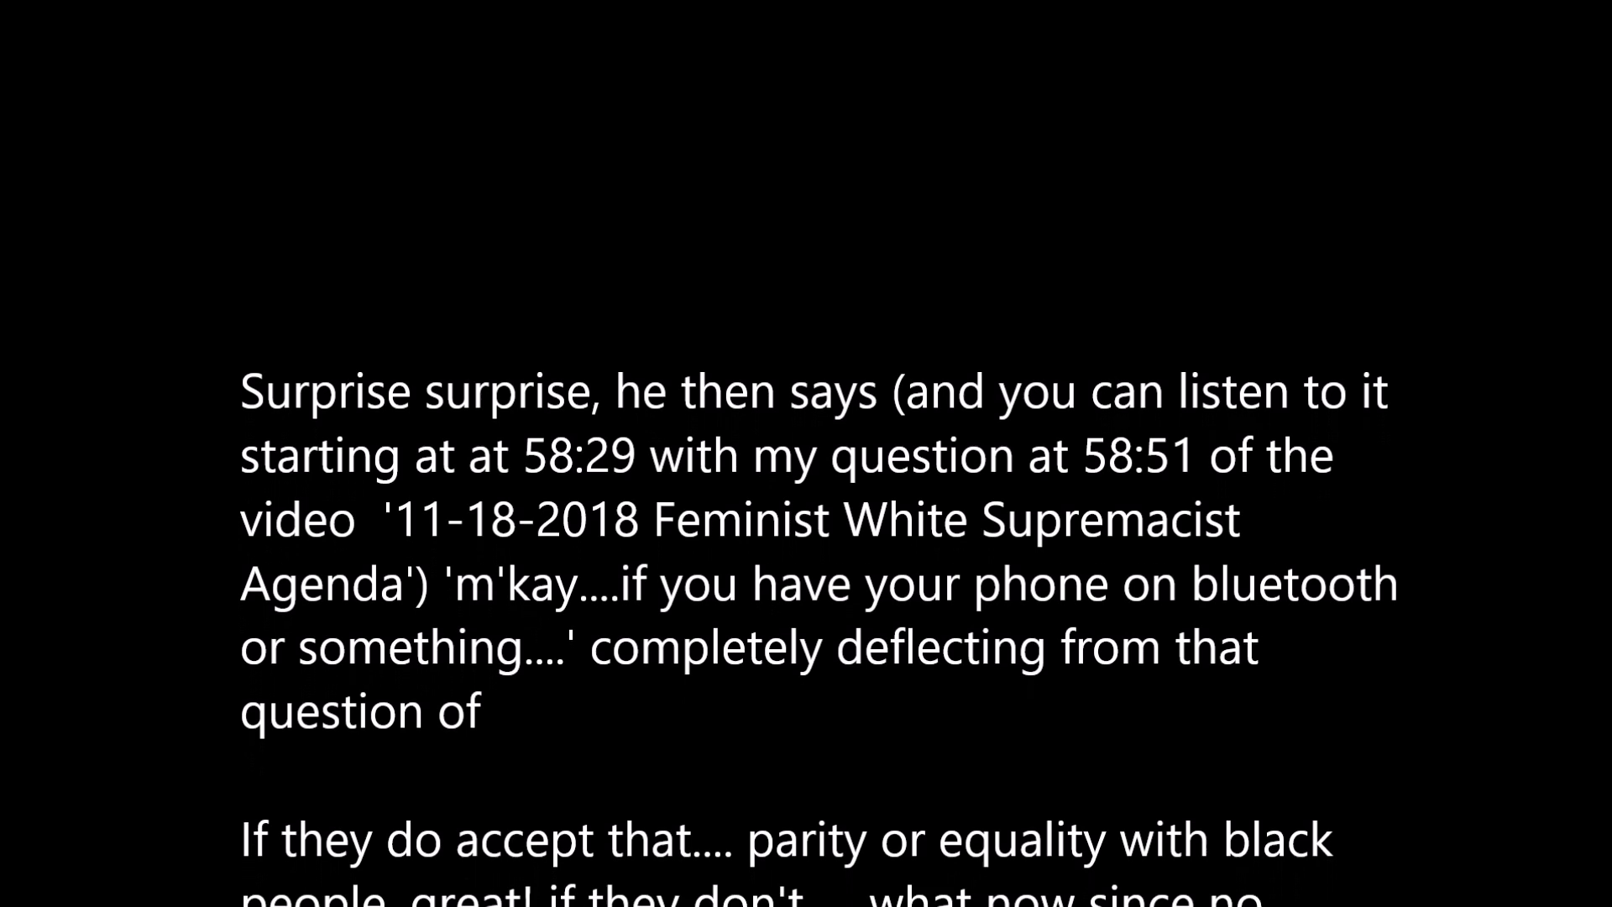
{"action": "scroll", "scroll_direction": "up", "scroll_amount": 3}
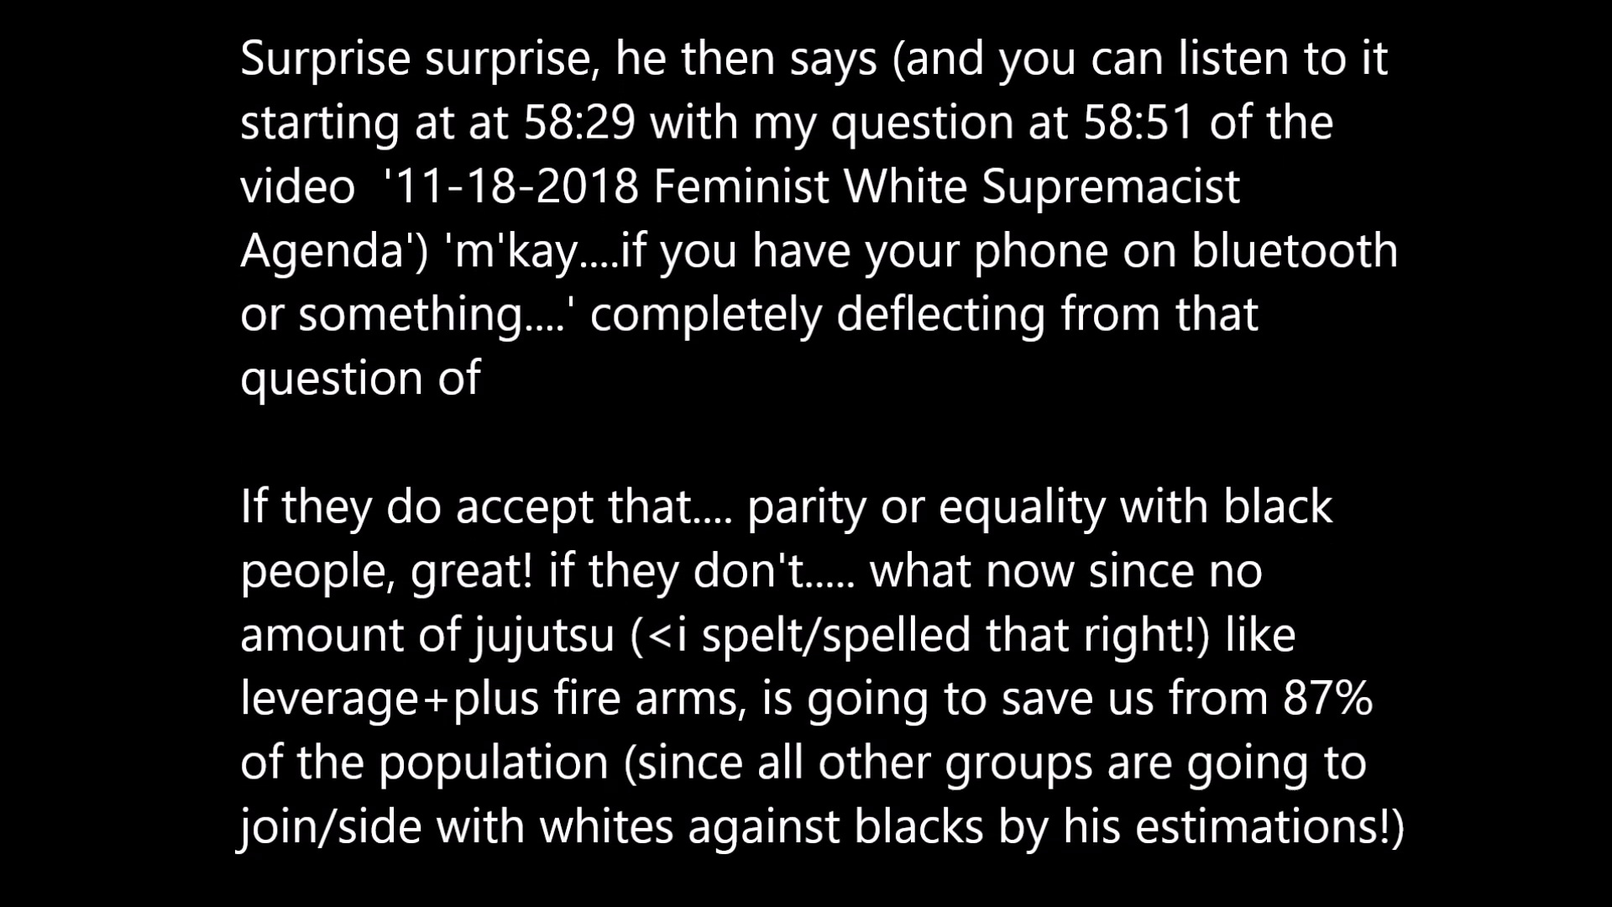
{"action": "scroll", "scroll_direction": "down", "scroll_amount": 3}
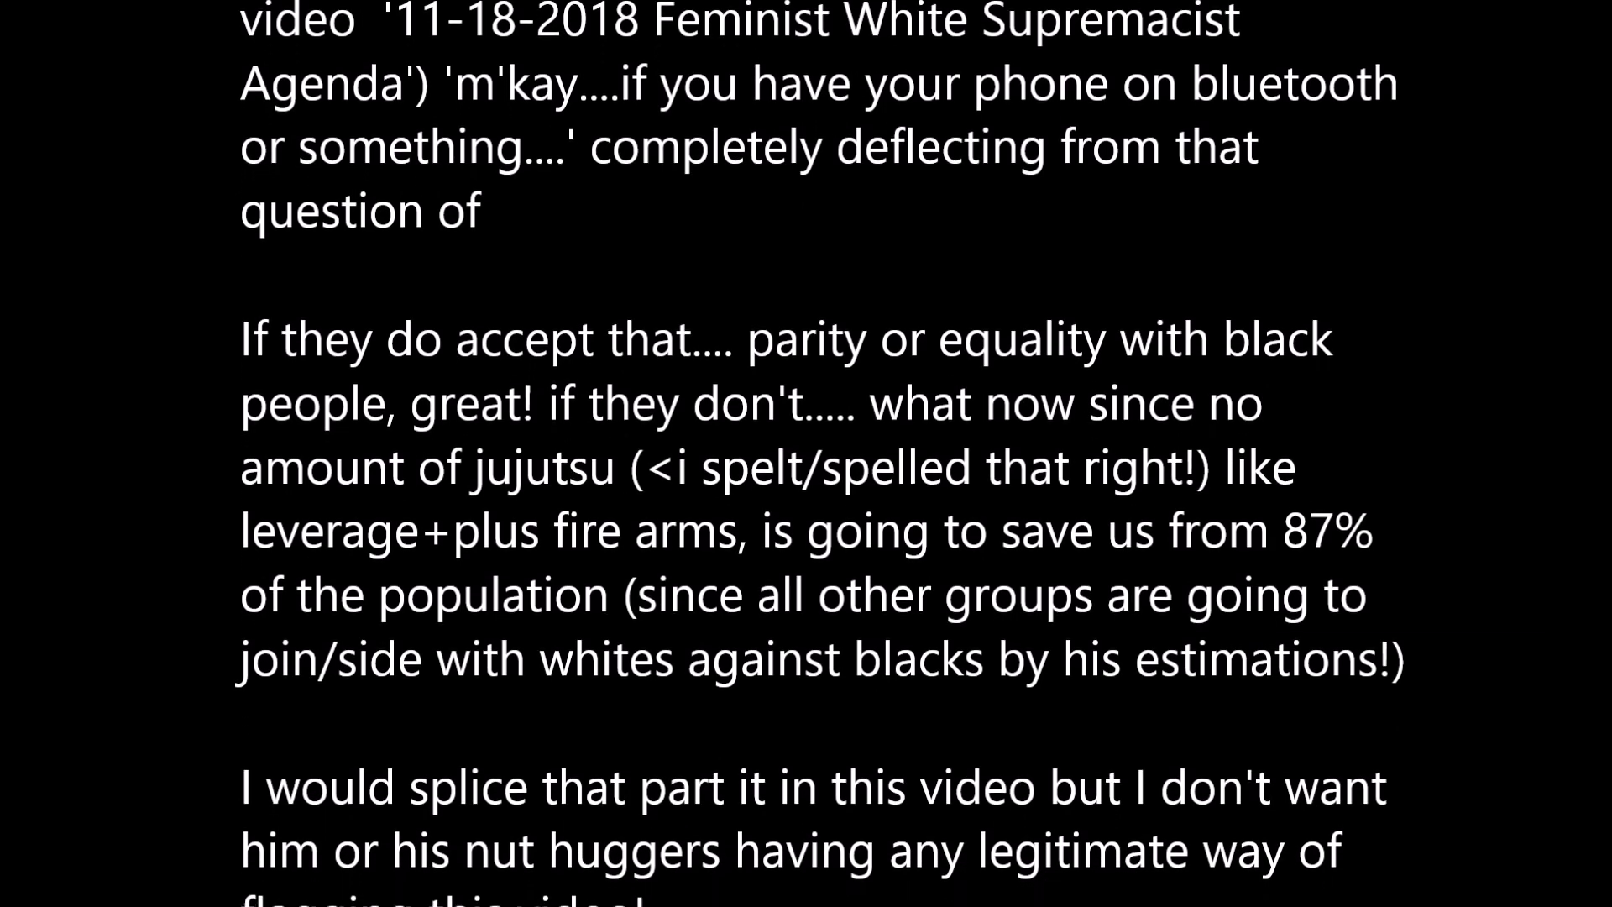
{"action": "scroll", "scroll_direction": "down", "scroll_amount": 3}
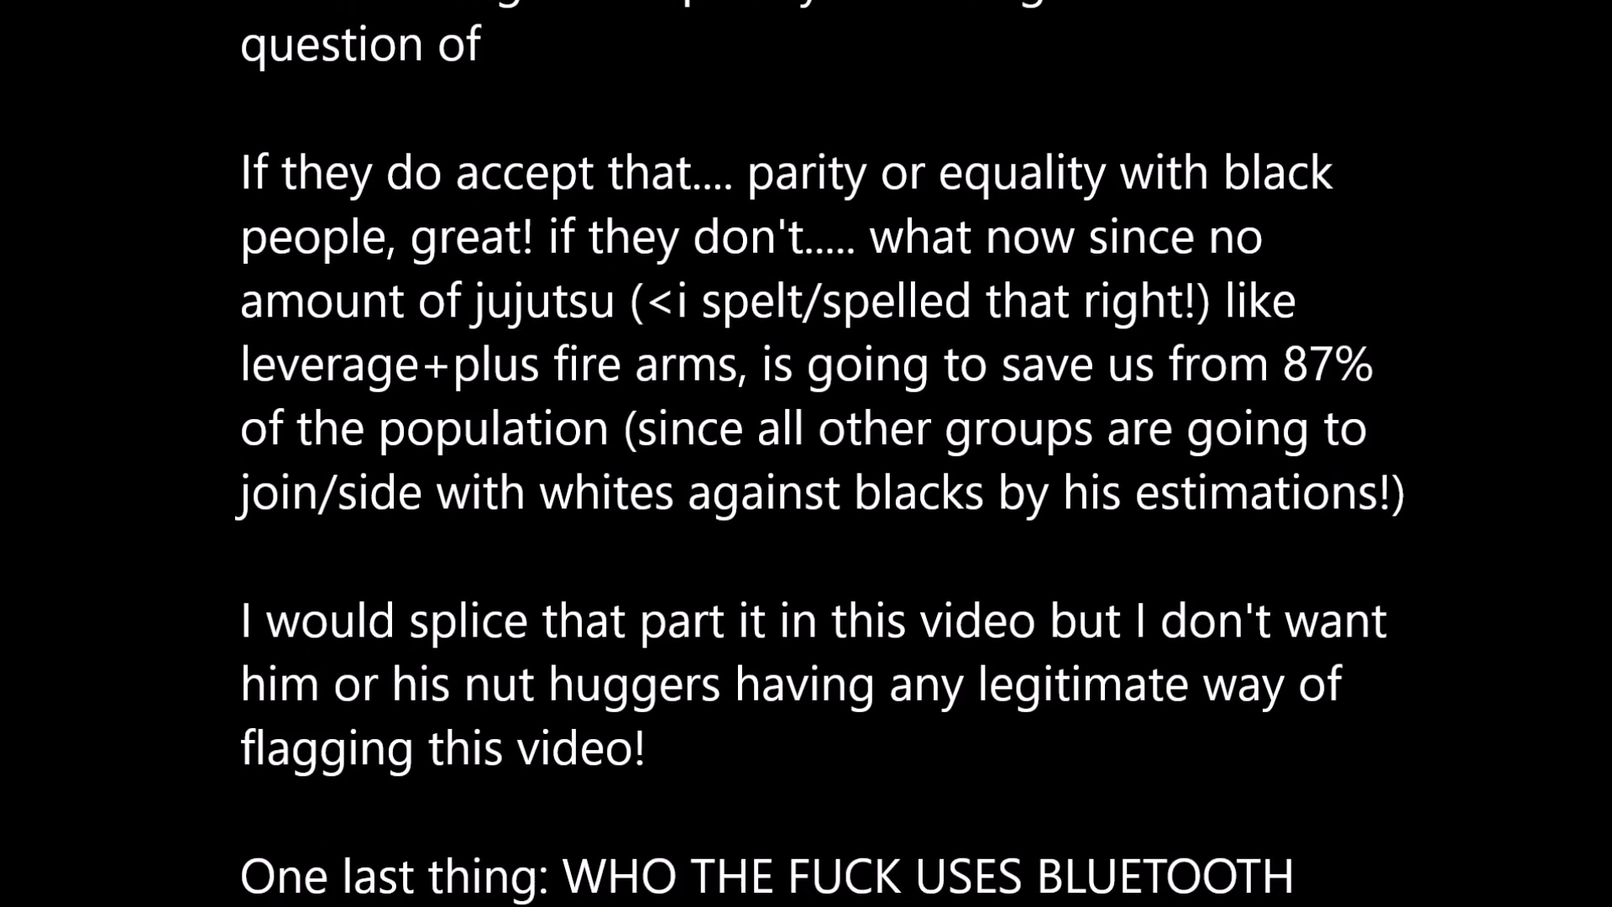
{"action": "scroll", "scroll_direction": "down", "scroll_amount": 3}
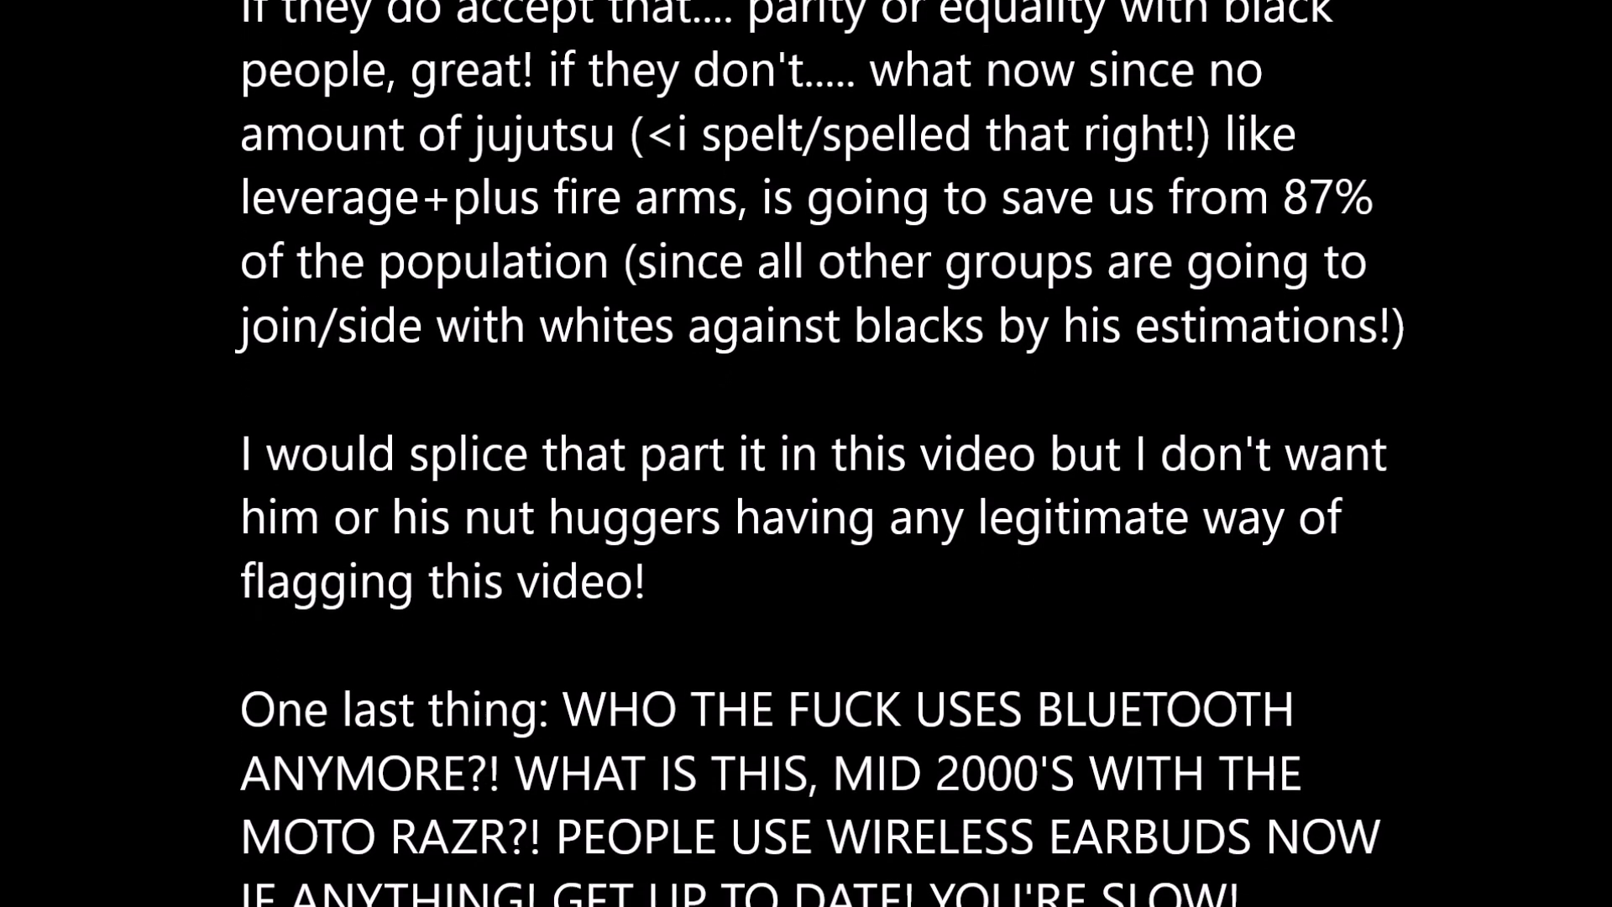
{"action": "scroll", "scroll_direction": "down", "scroll_amount": 3}
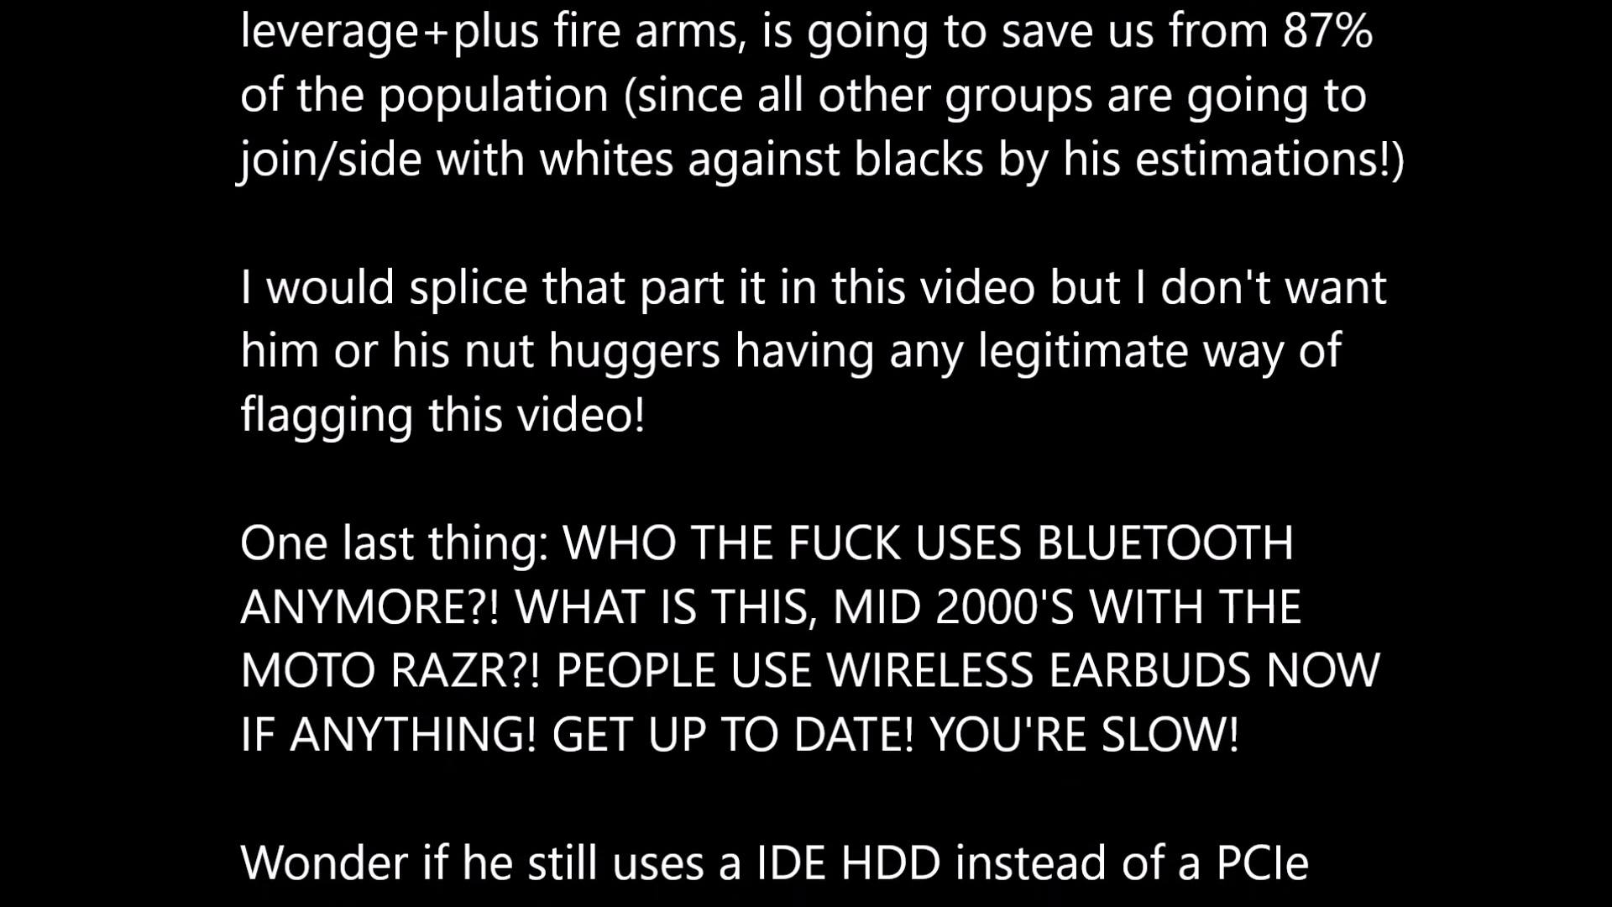
{"action": "scroll", "scroll_direction": "down", "scroll_amount": 3}
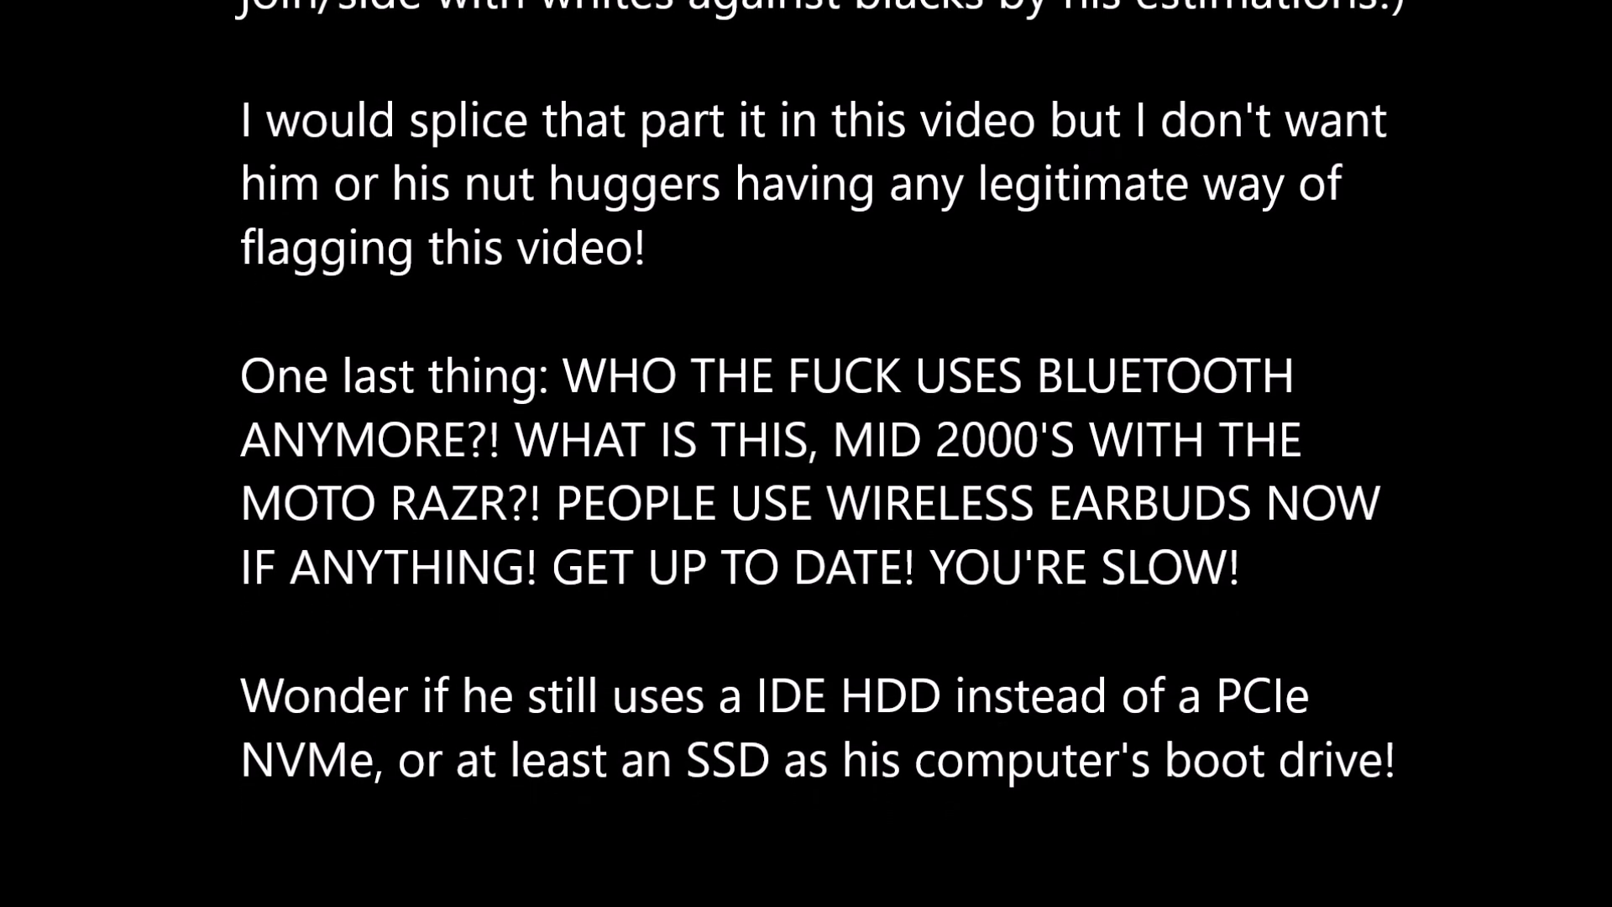
{"action": "scroll", "scroll_direction": "down", "scroll_amount": 3}
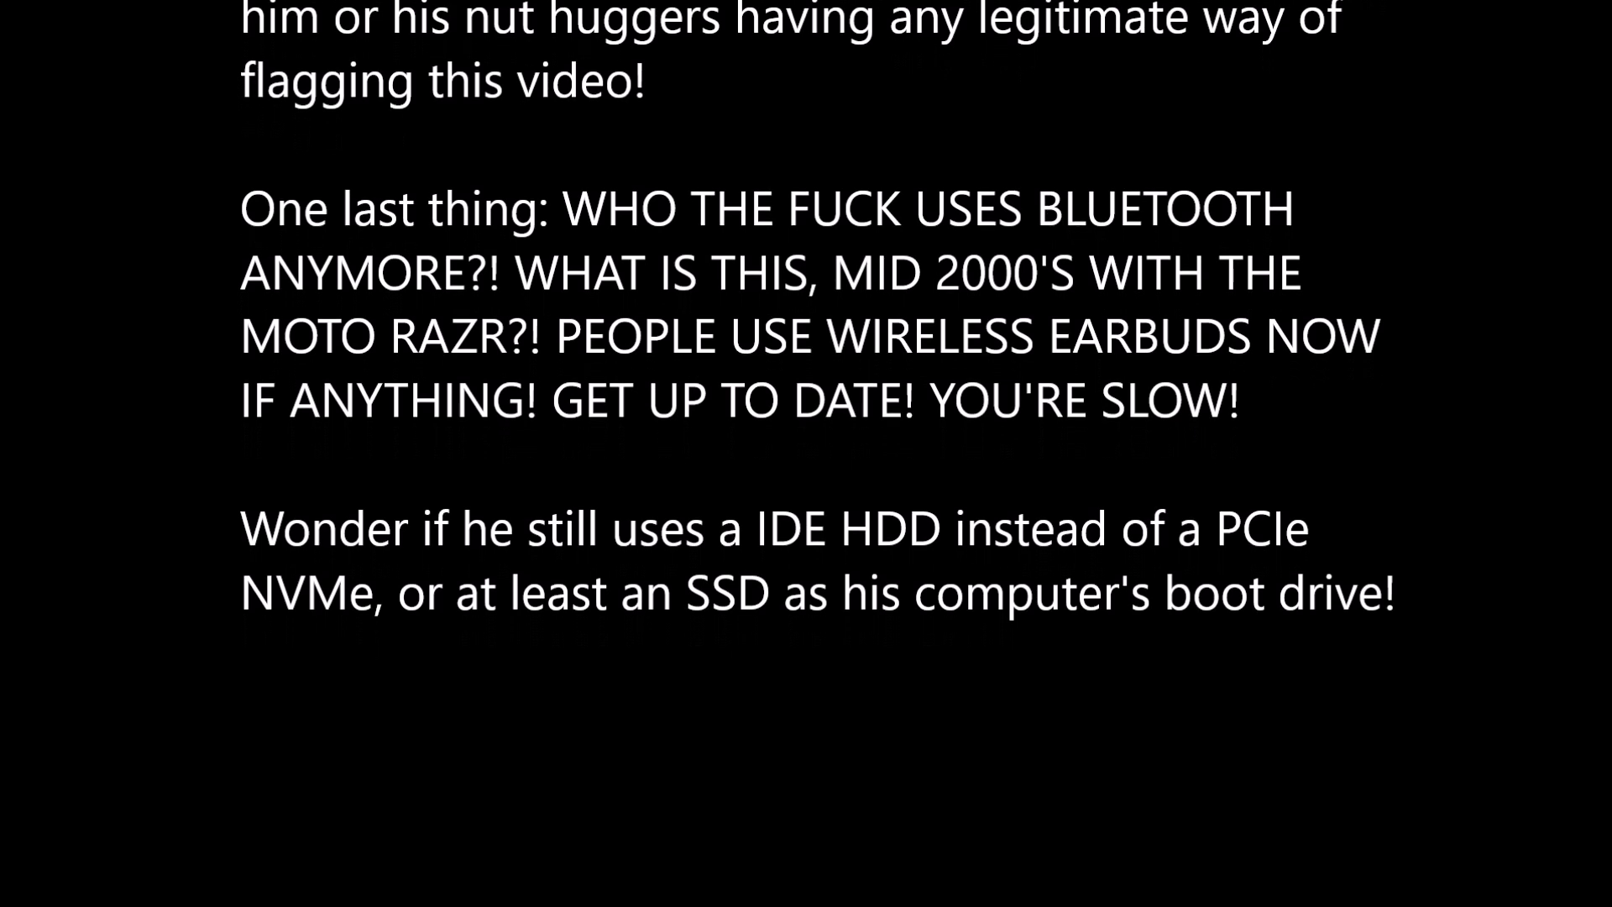